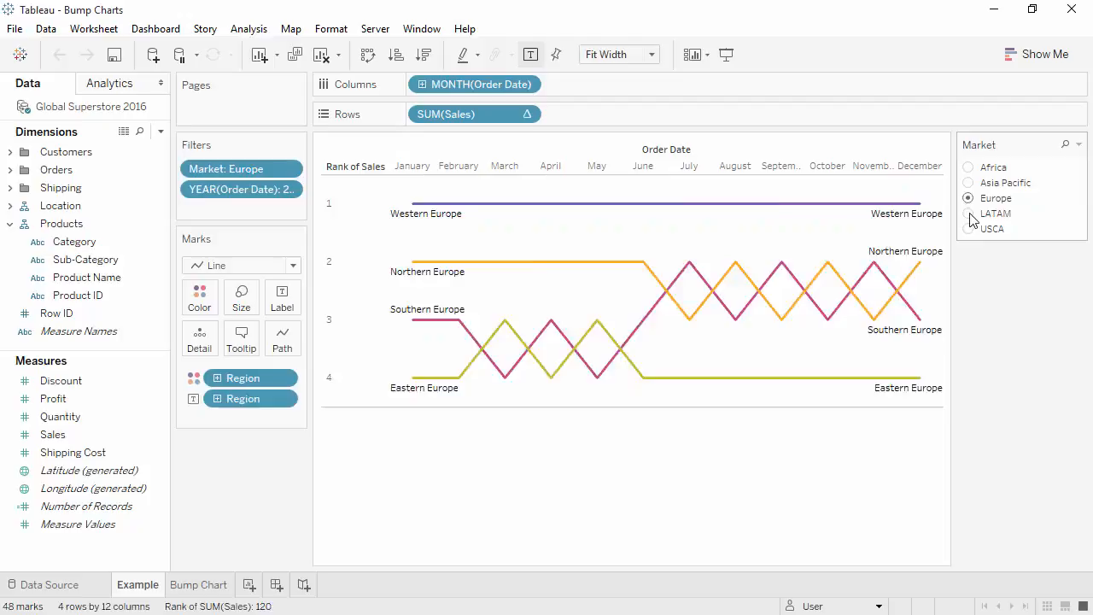
# View the sales ranking of regions for LATAM, USCA and Asia Pacific via the Market filter
pyautogui.click(969, 214)
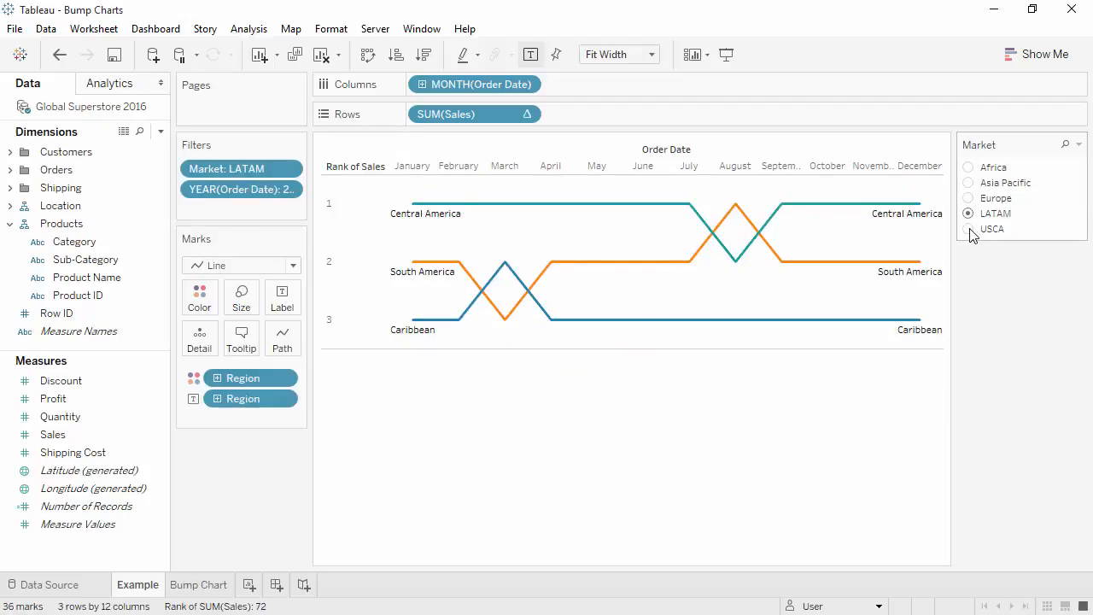
pyautogui.click(969, 229)
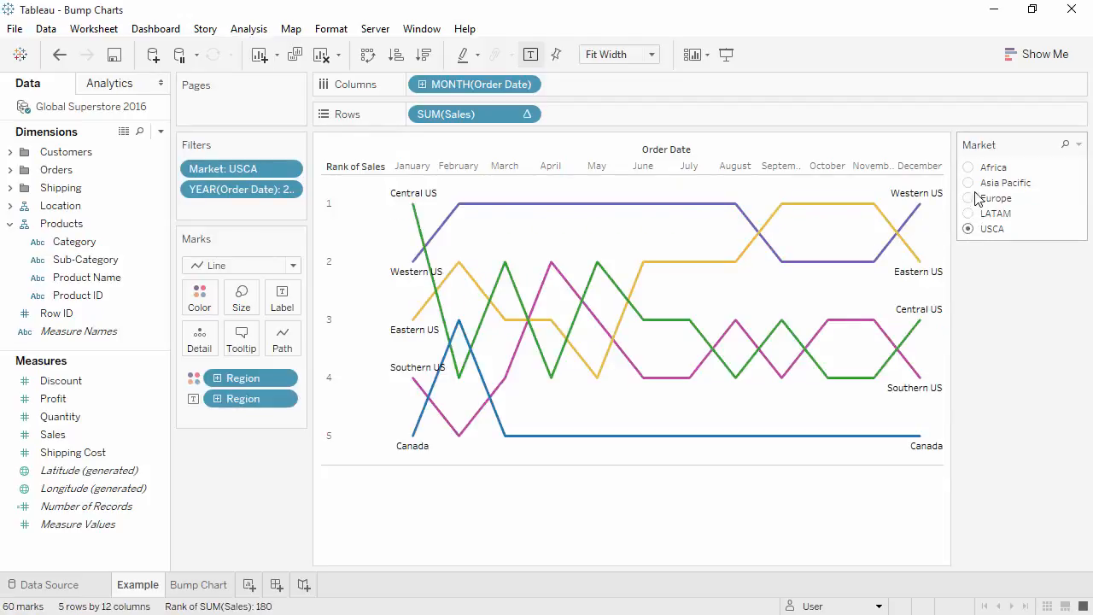
pyautogui.moveTo(977, 183)
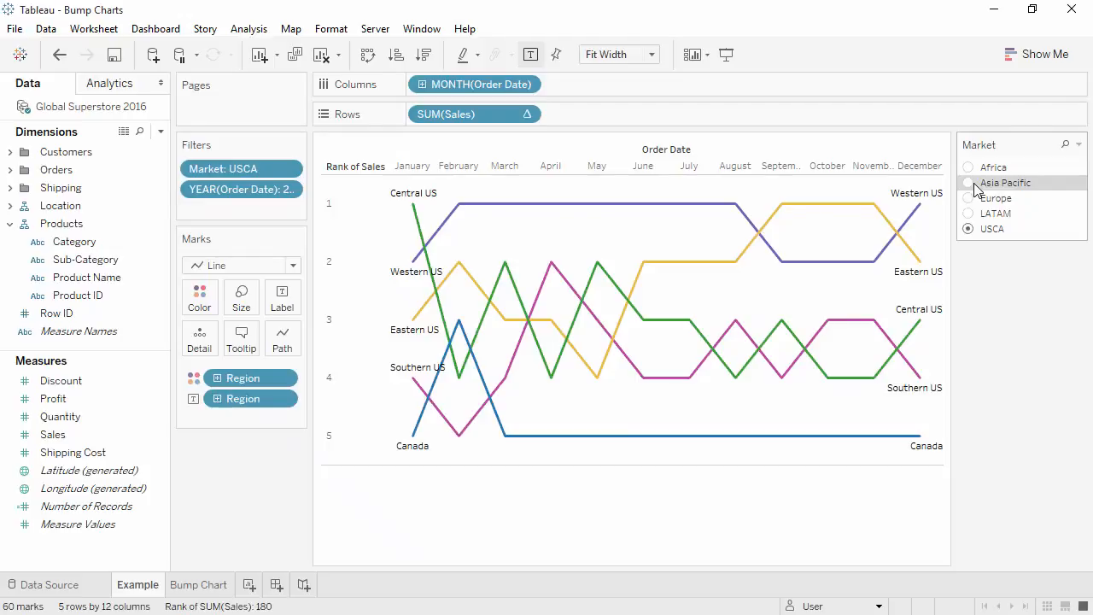
pyautogui.click(969, 183)
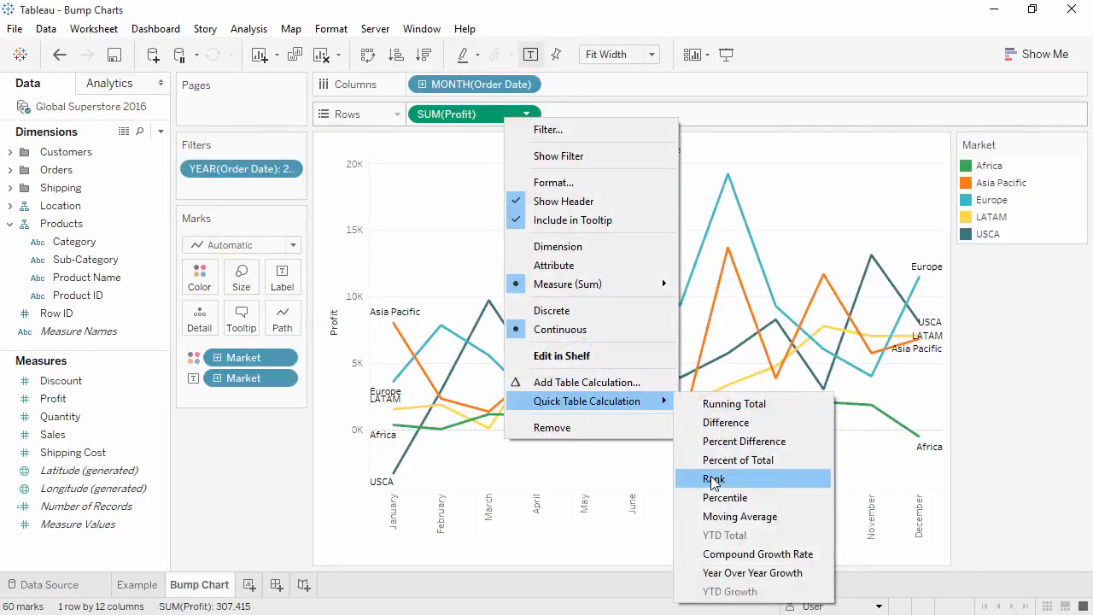
# Make SUM(Profit) a Rank table calculation computed using Market, ranking the five markets monthly
pyautogui.click(715, 478)
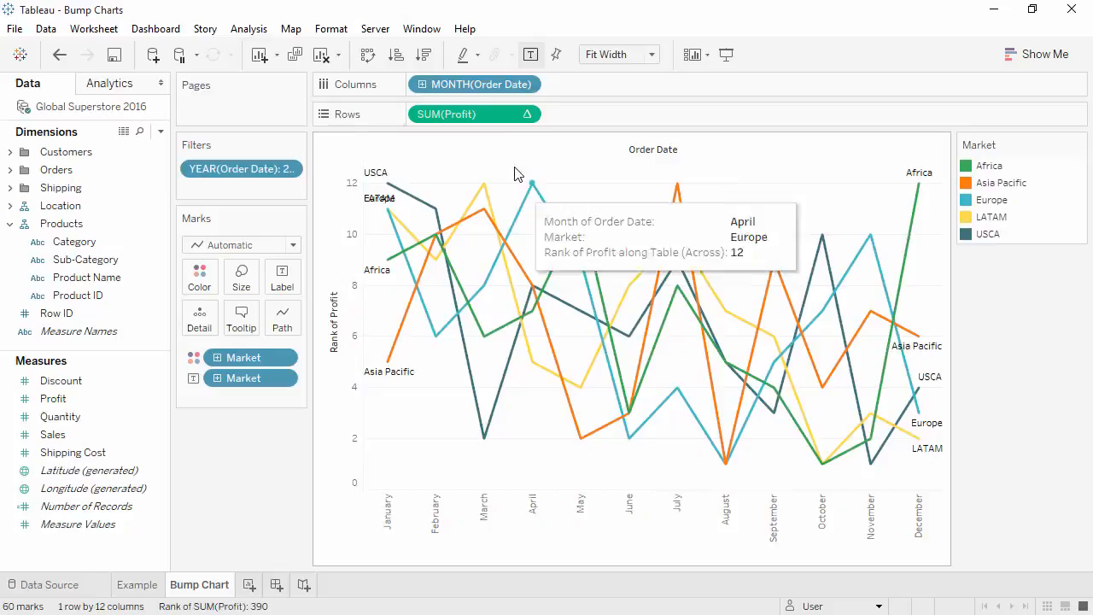
pyautogui.rightClick(448, 113)
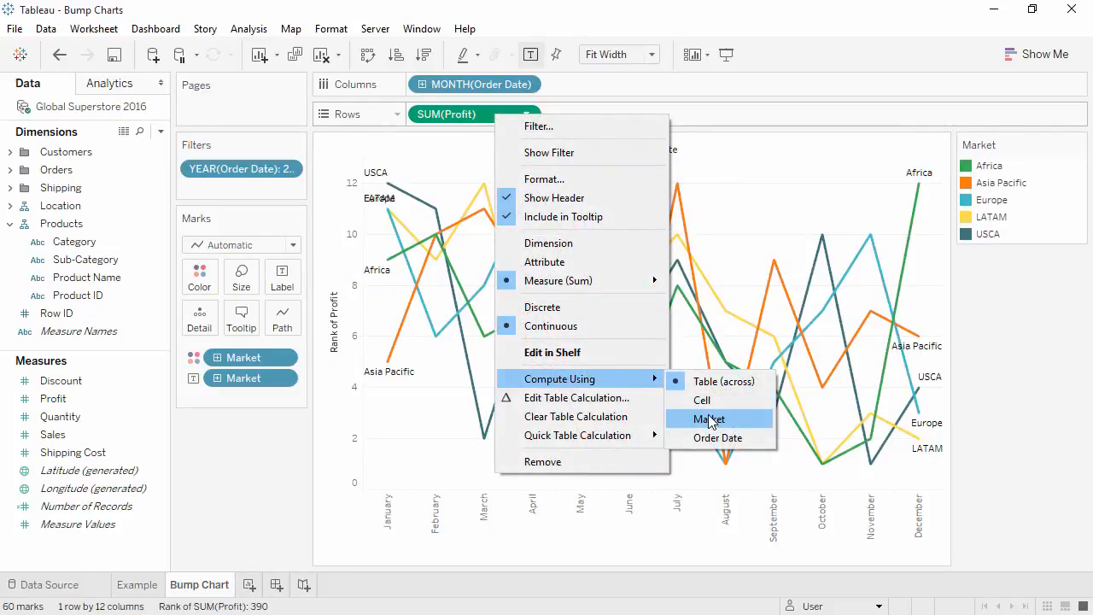
pyautogui.click(709, 419)
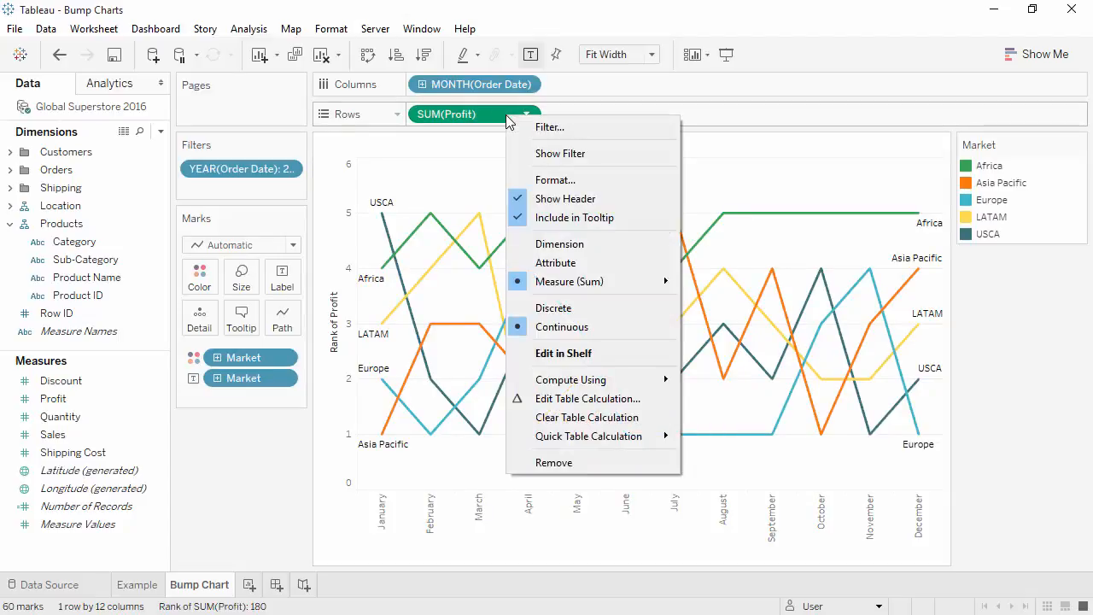
pyautogui.moveTo(554, 307)
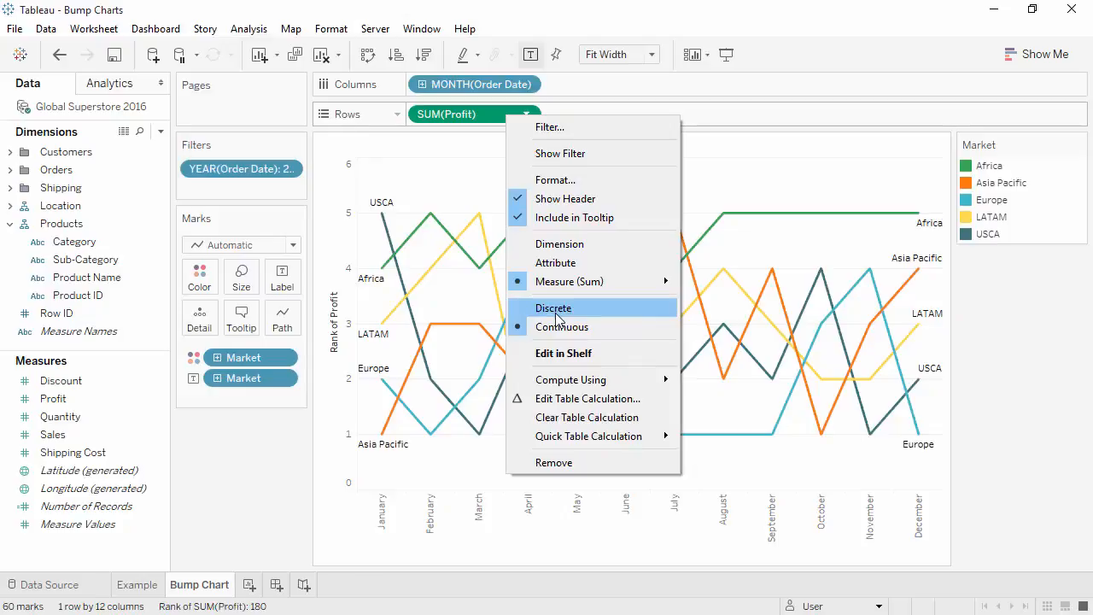
# Make the profit rank discrete rows 1 to 5 and set the mark type to Line
pyautogui.click(553, 307)
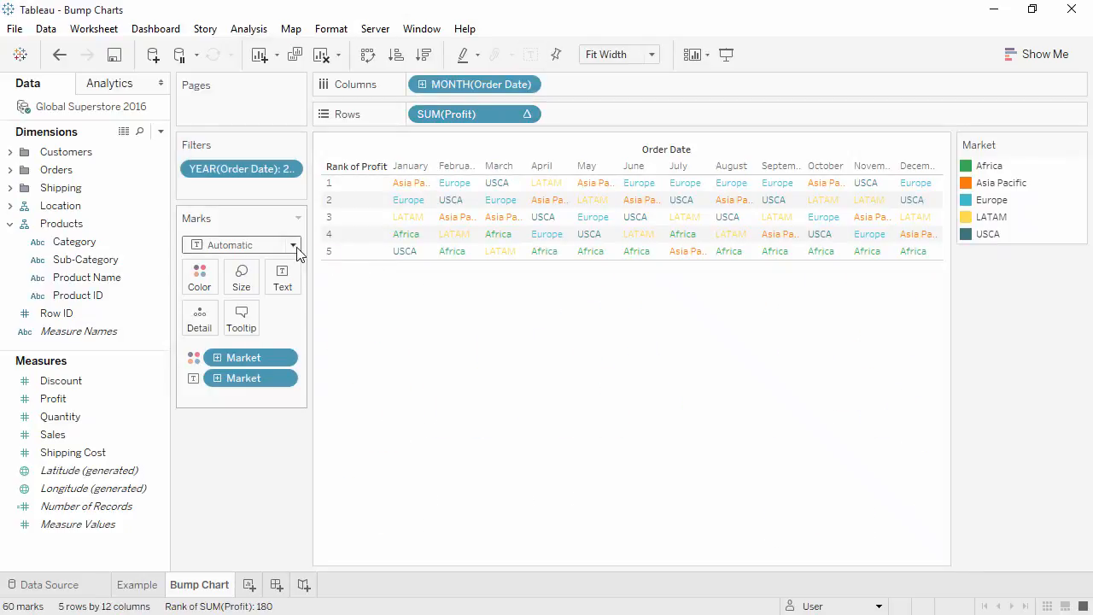
pyautogui.click(294, 246)
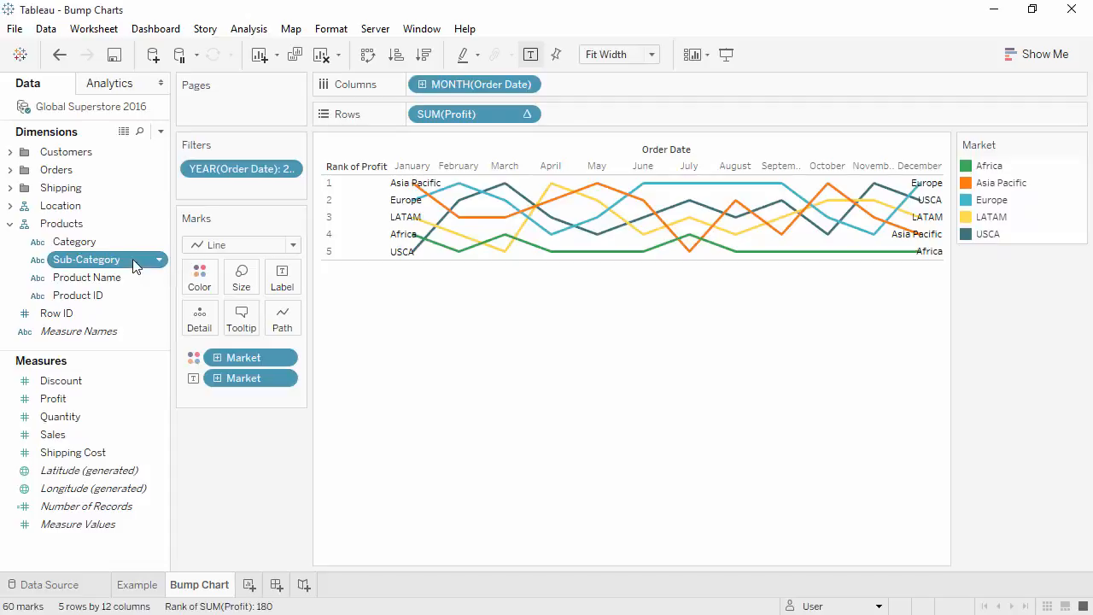
pyautogui.moveTo(86, 259); pyautogui.dragTo(475, 84)
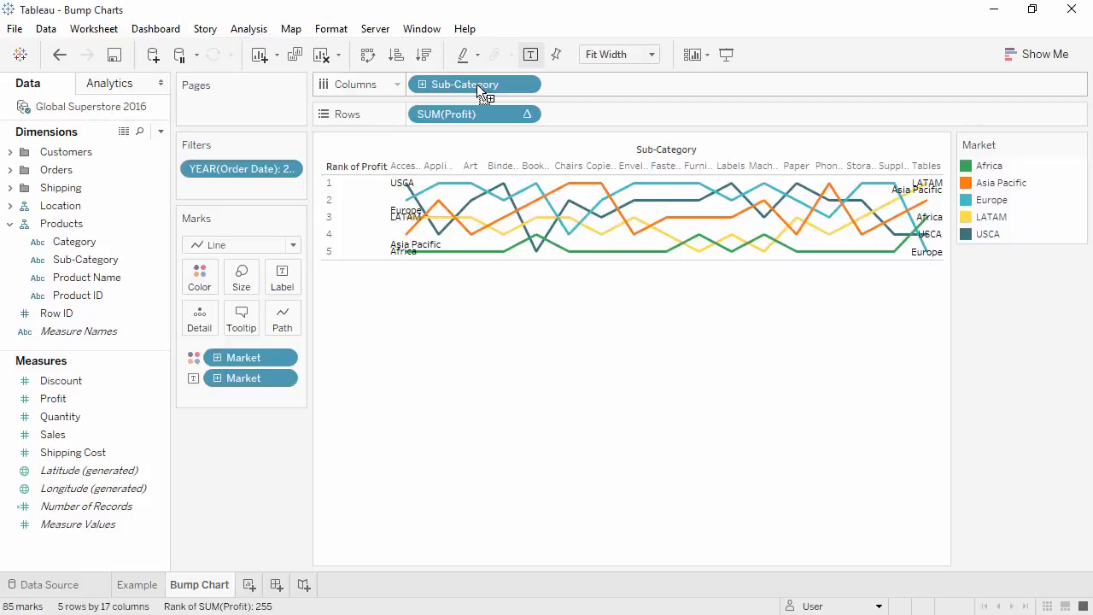
pyautogui.moveTo(239, 76)
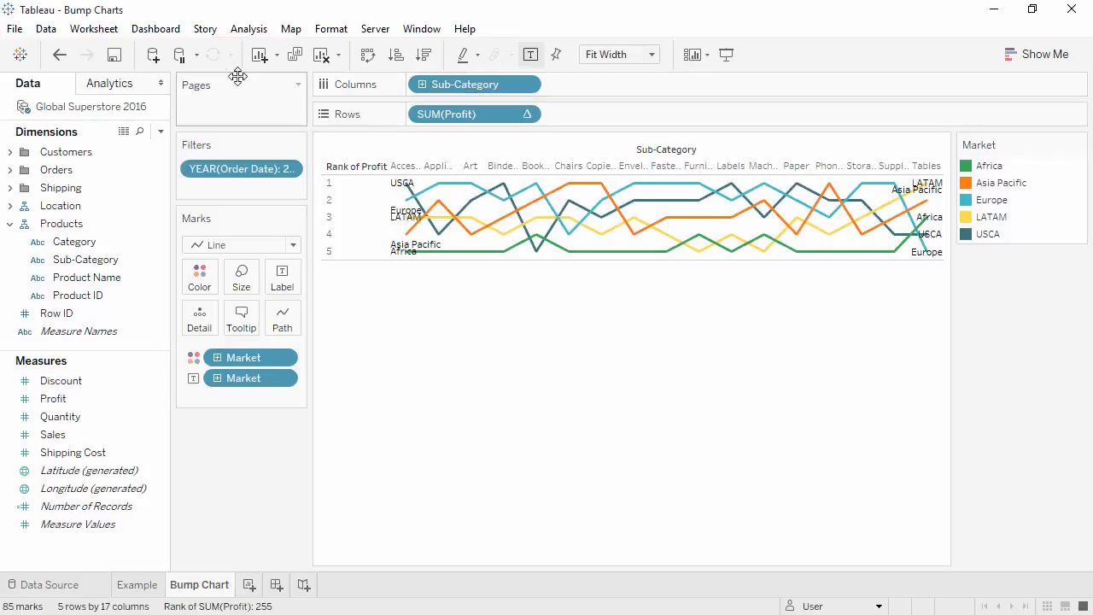
pyautogui.click(58, 54)
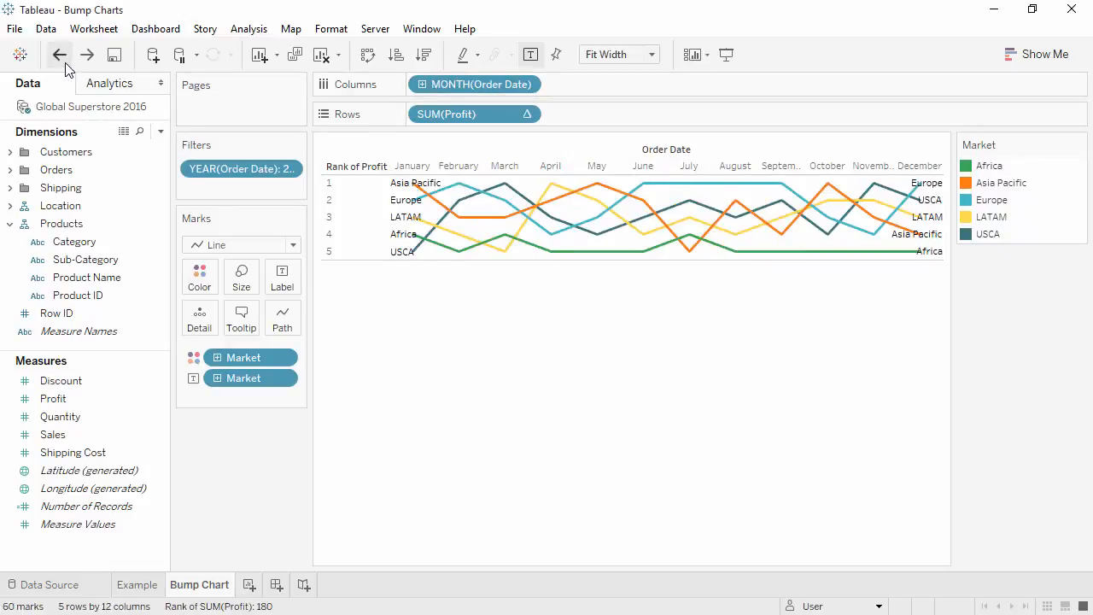